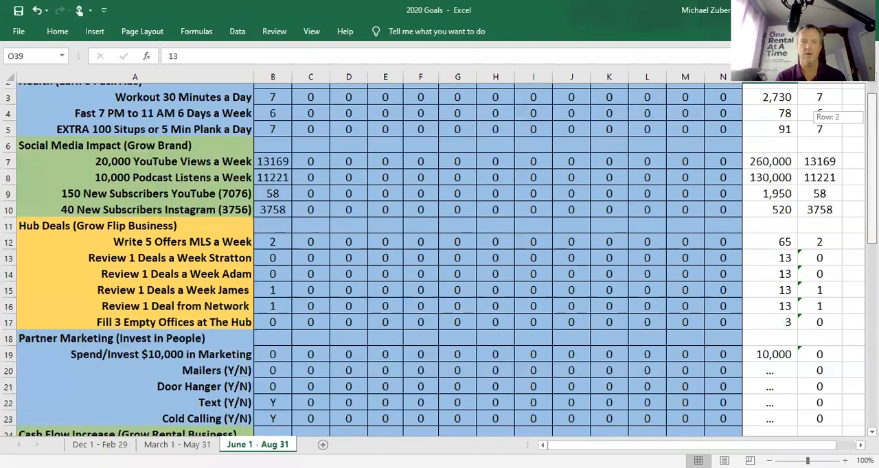
scroll("up", 3)
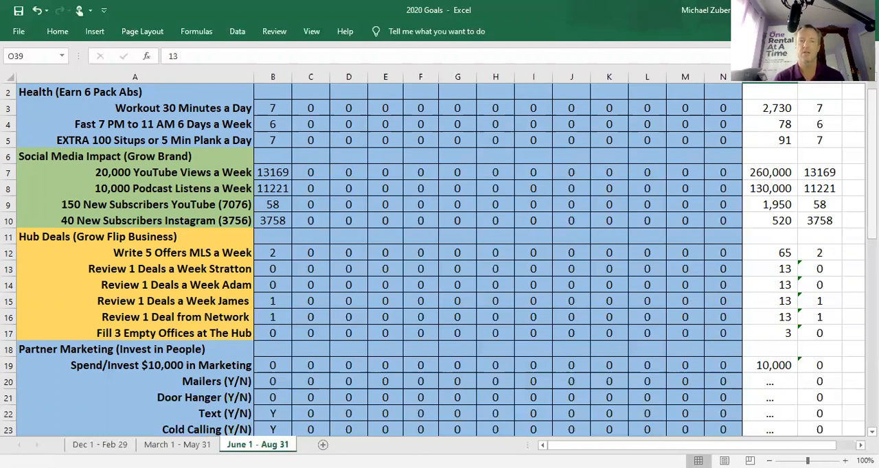
mouse_move(809, 149)
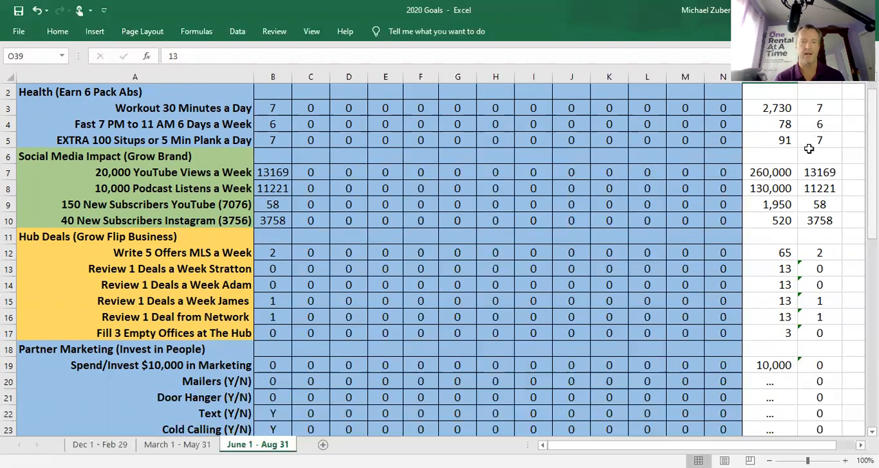
left_click(177, 445)
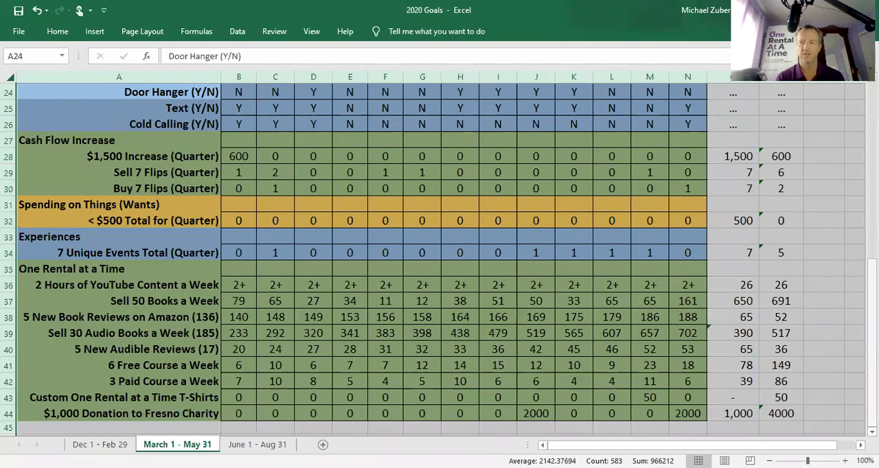
scroll("up", 3)
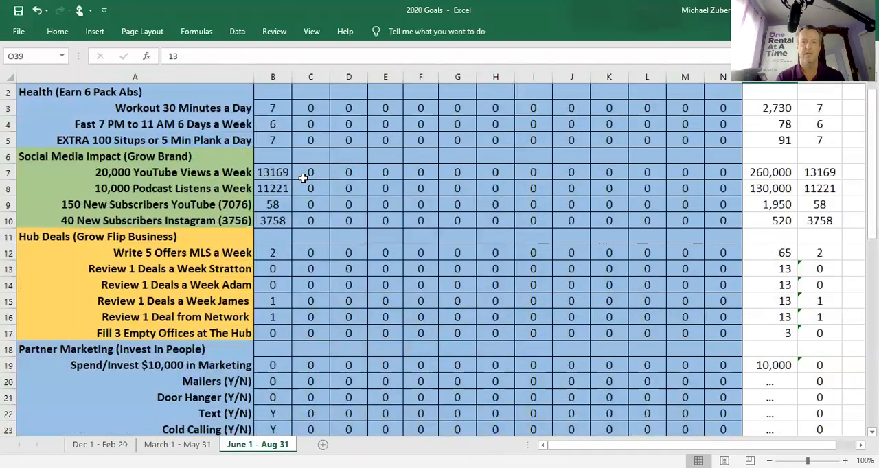
left_click(272, 172)
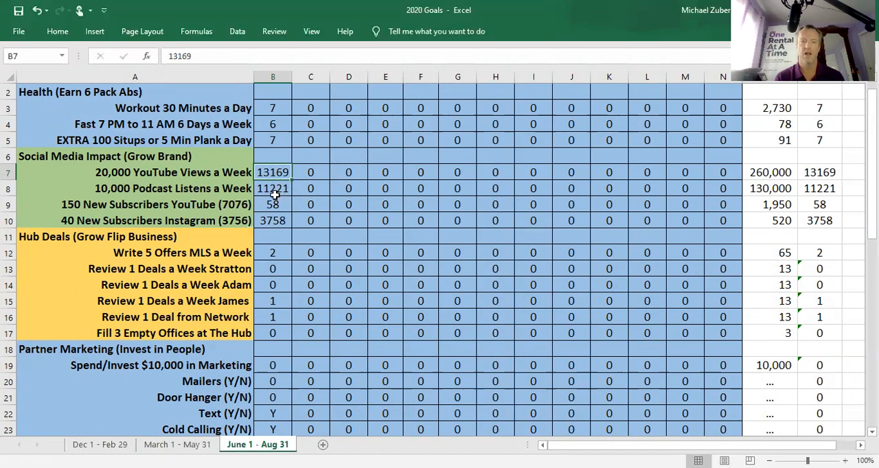
left_click(272, 188)
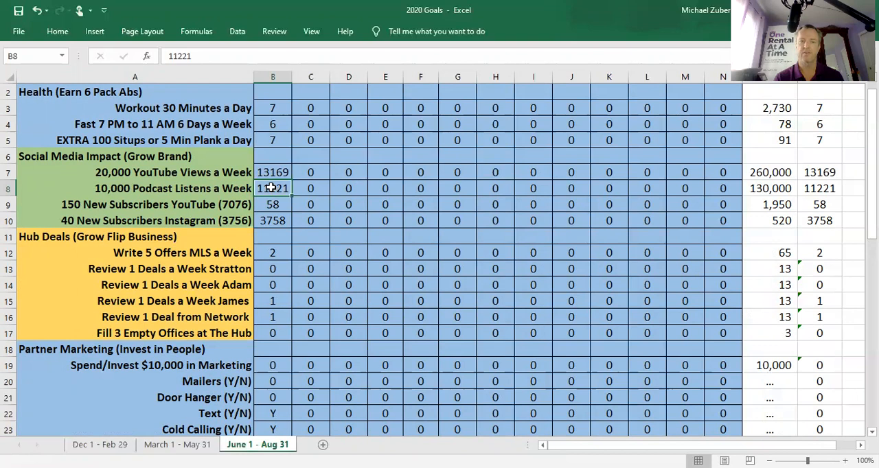
mouse_move(283, 191)
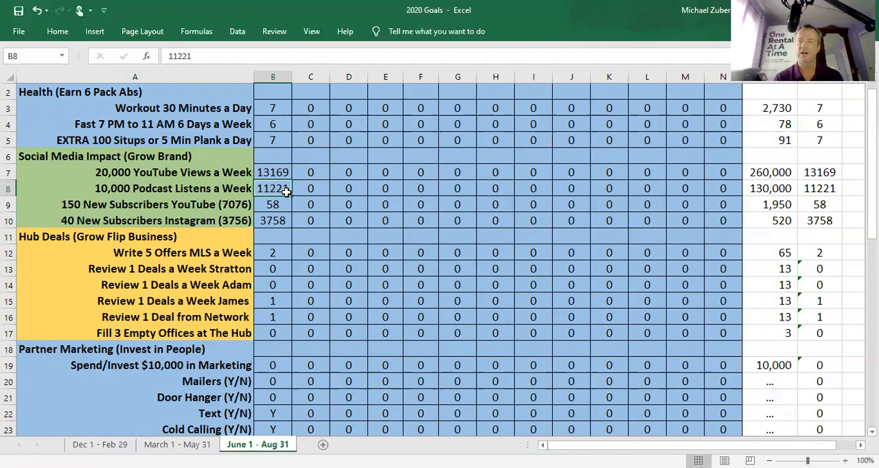
mouse_move(272, 204)
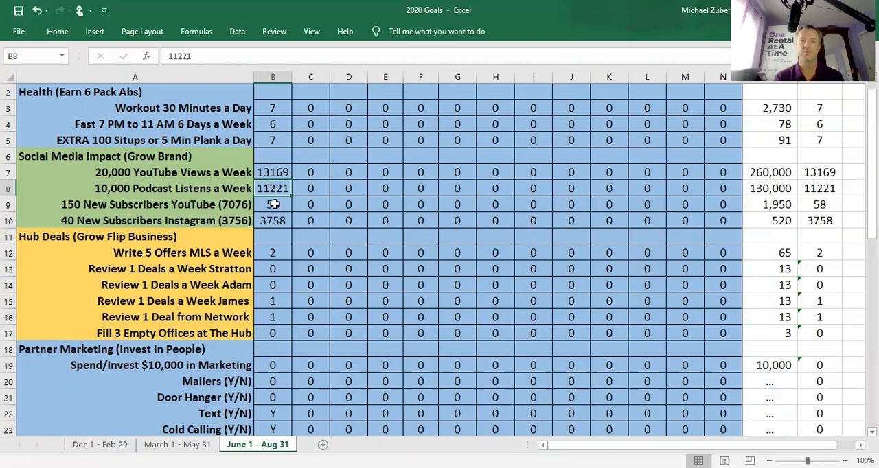
left_click(272, 203)
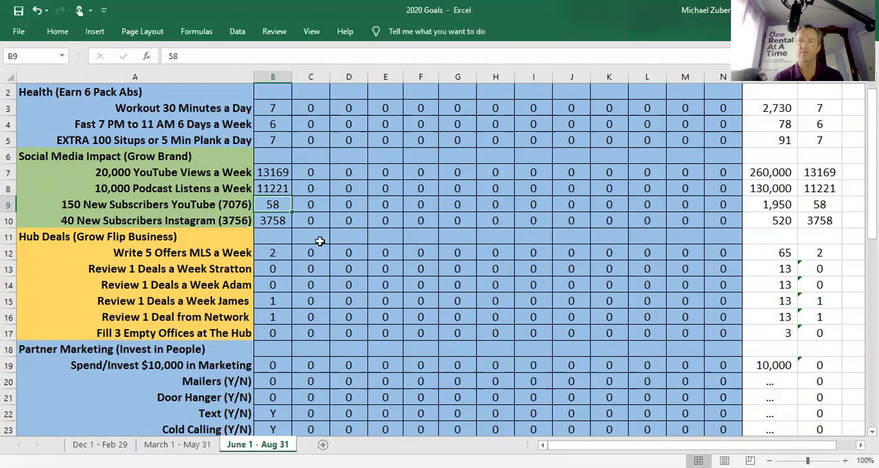
mouse_move(286, 204)
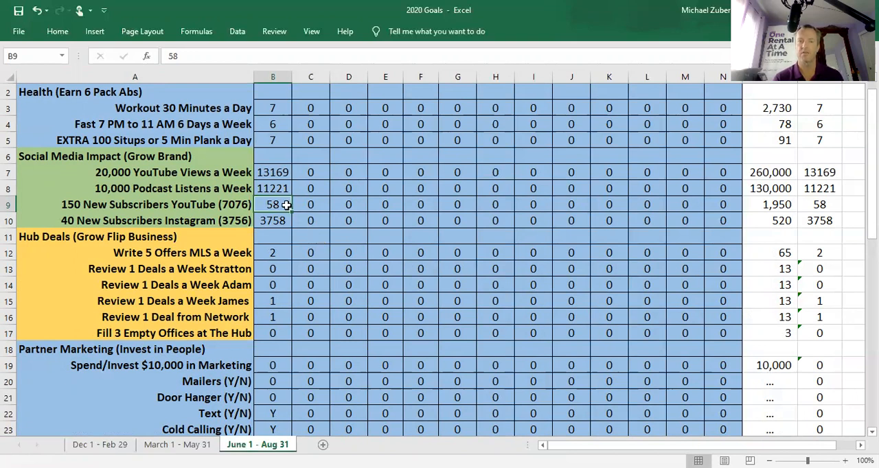
mouse_move(273, 203)
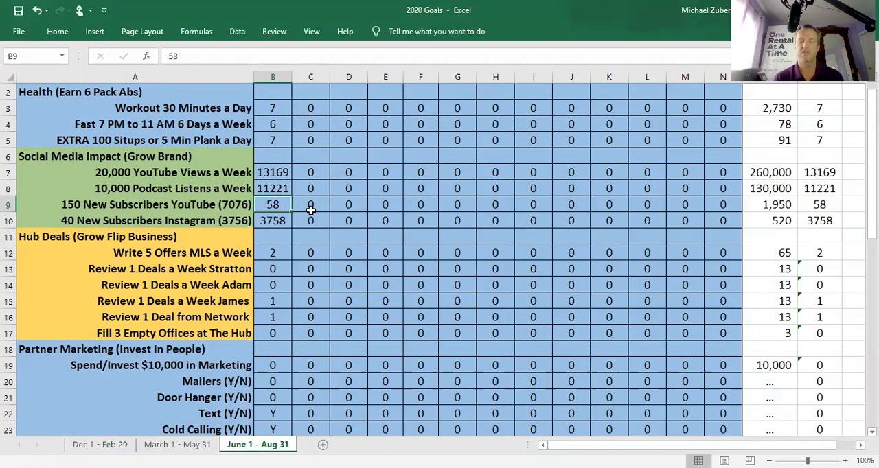
mouse_move(311, 220)
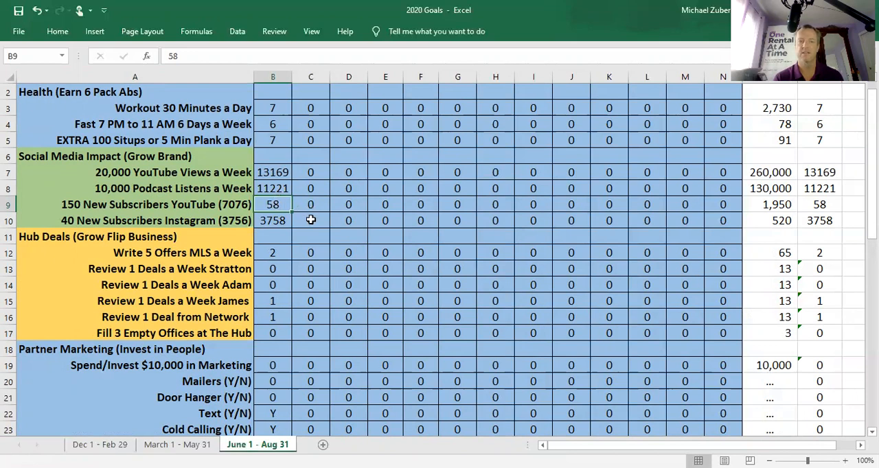
left_click(272, 220)
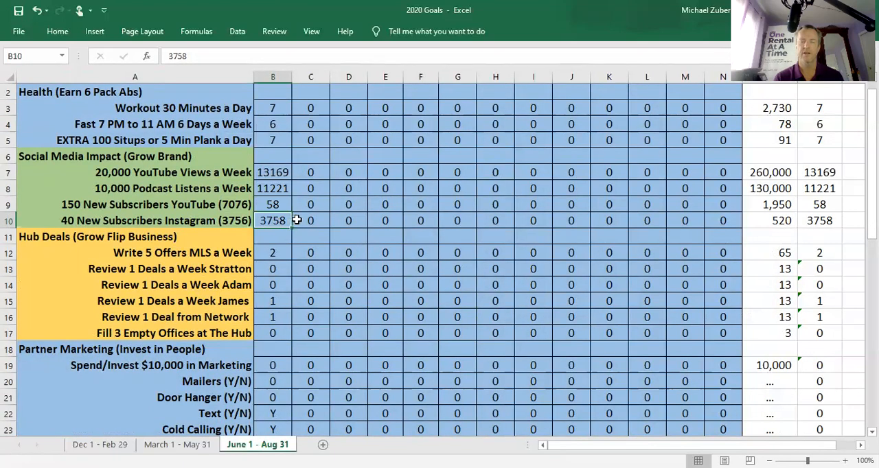
mouse_move(310, 233)
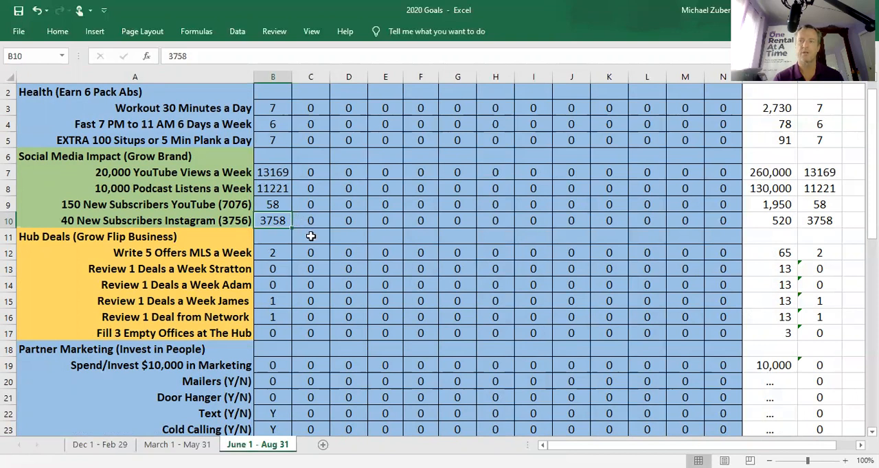
mouse_move(556, 170)
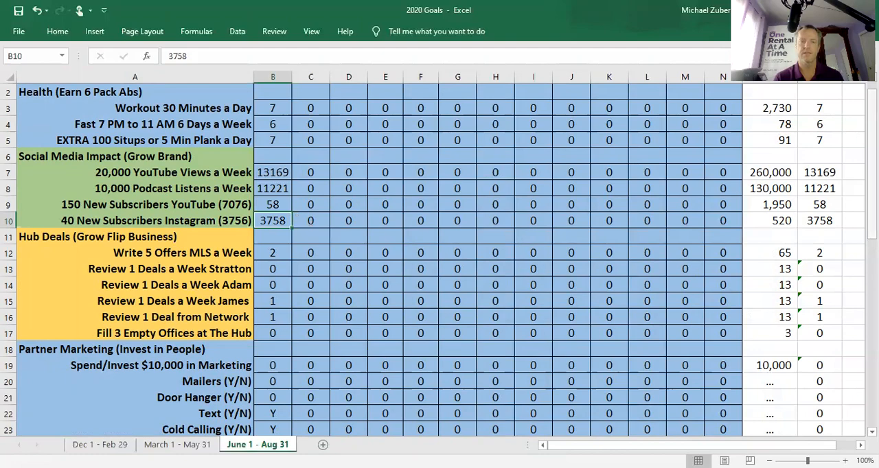
scroll("down", 3)
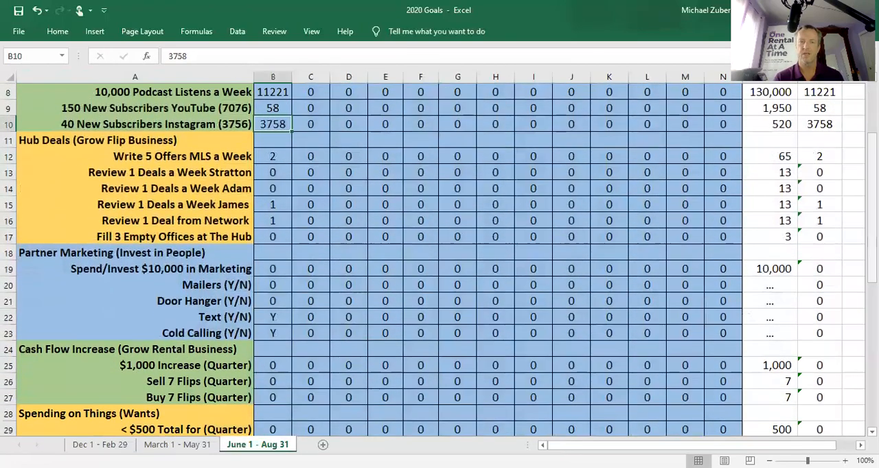
left_click(272, 156)
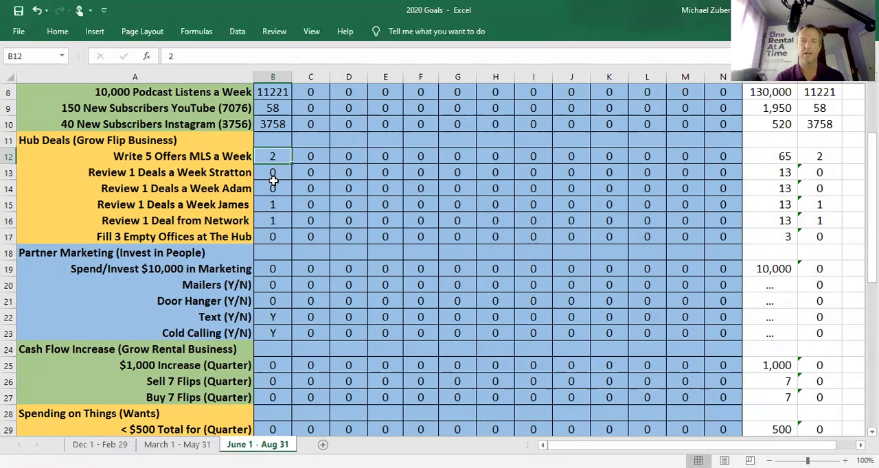
mouse_move(273, 174)
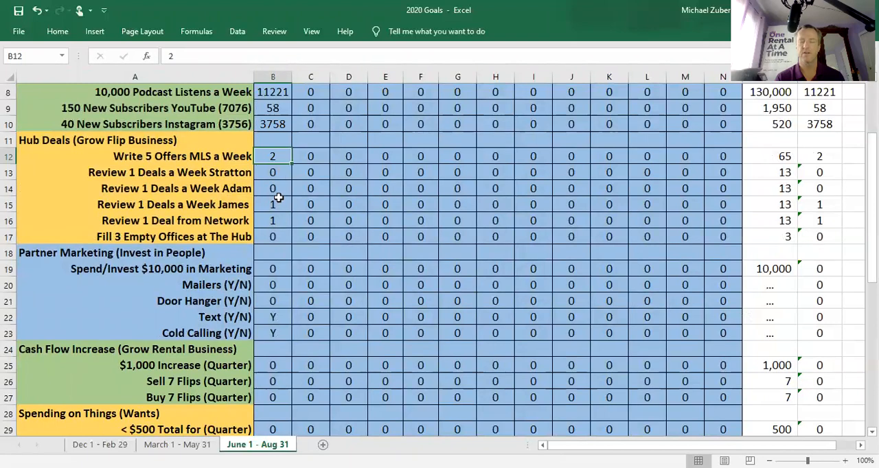
mouse_move(277, 220)
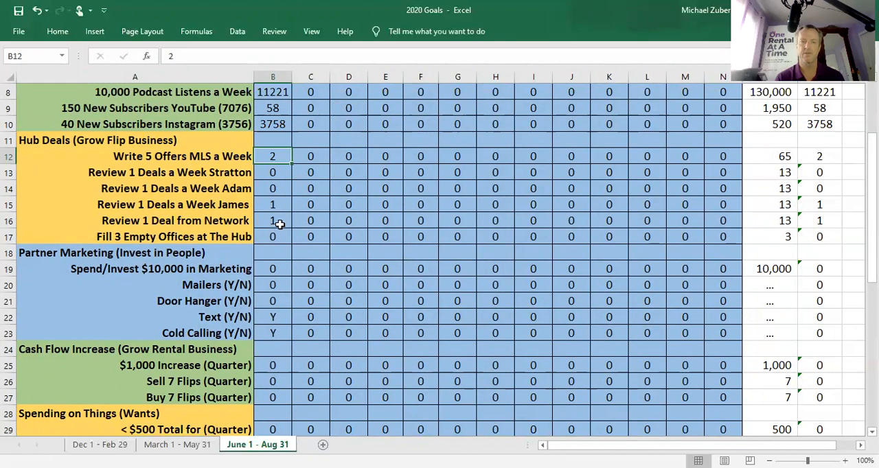
mouse_move(276, 203)
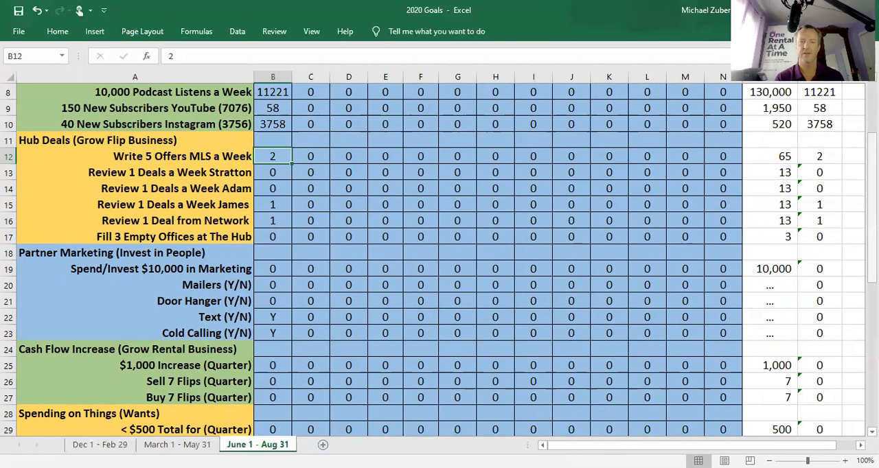
scroll("down", 3)
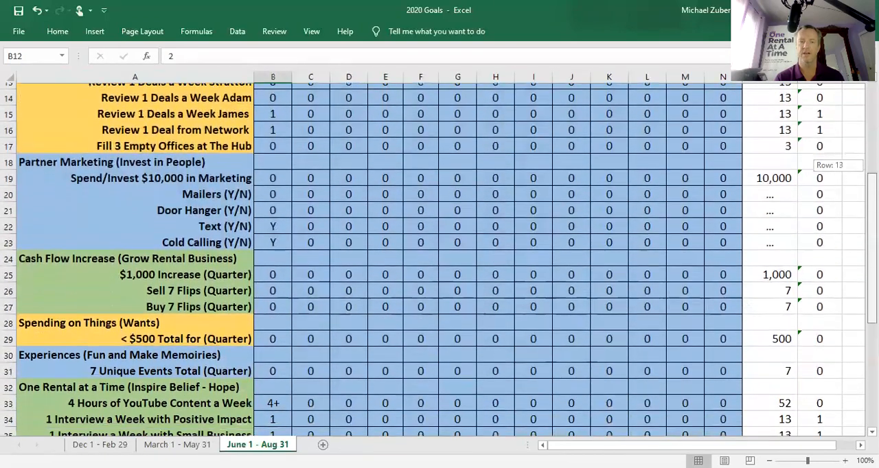
scroll("down", 3)
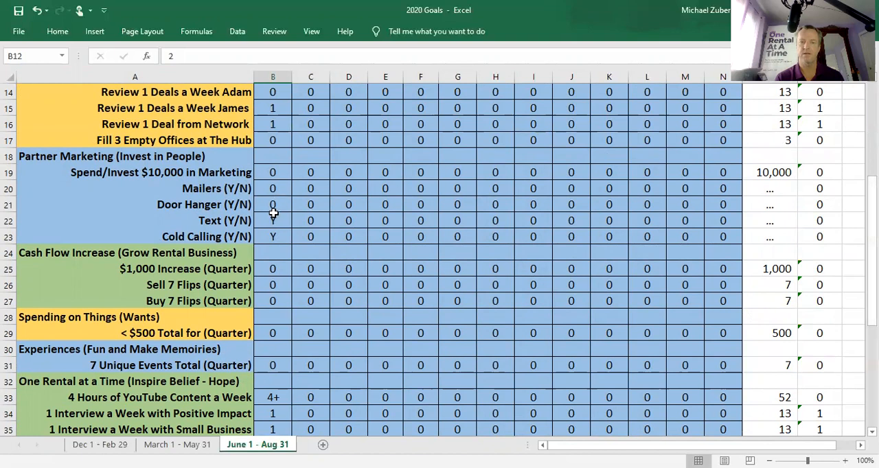
mouse_move(409, 303)
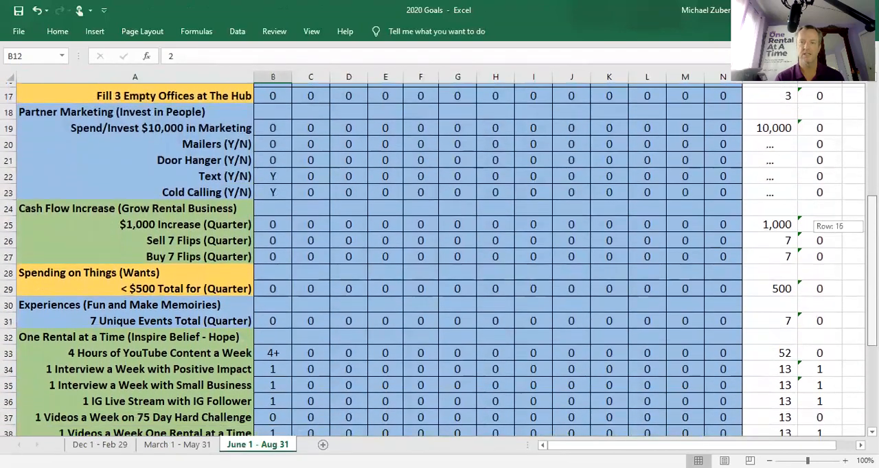
scroll("down", 3)
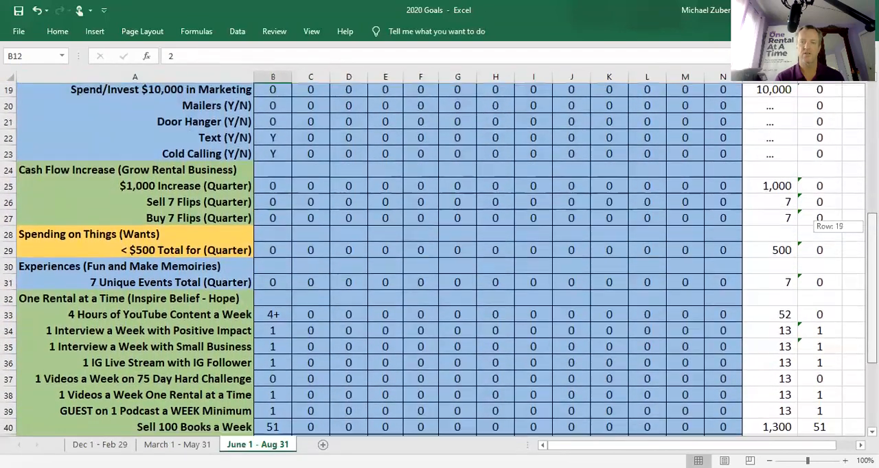
scroll("down", 3)
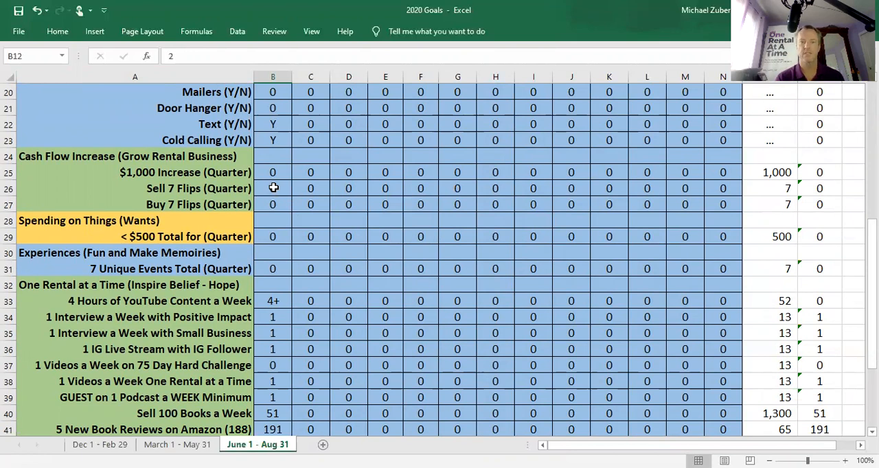
mouse_move(292, 205)
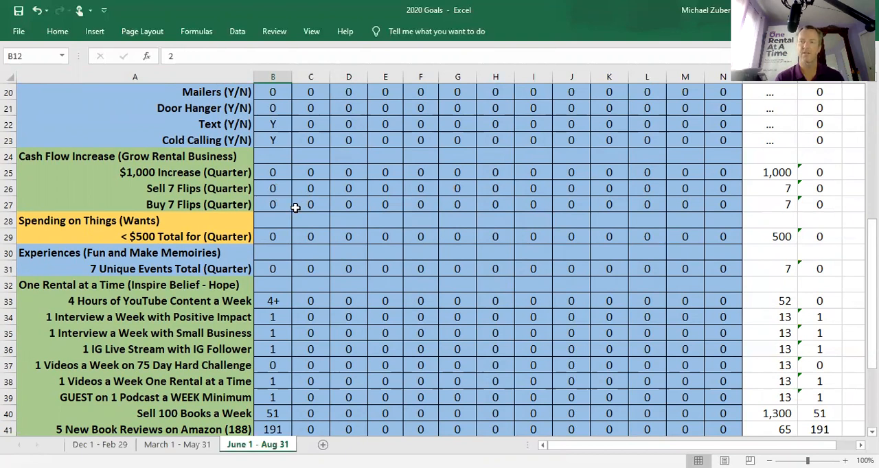
mouse_move(308, 225)
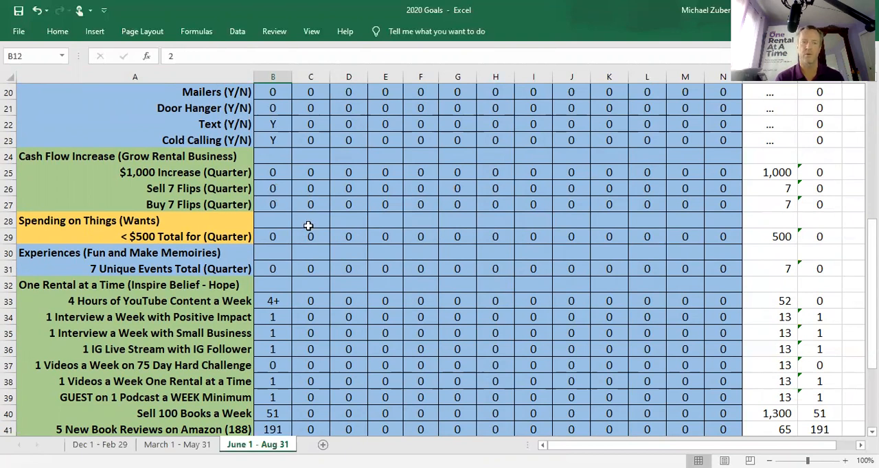
mouse_move(280, 236)
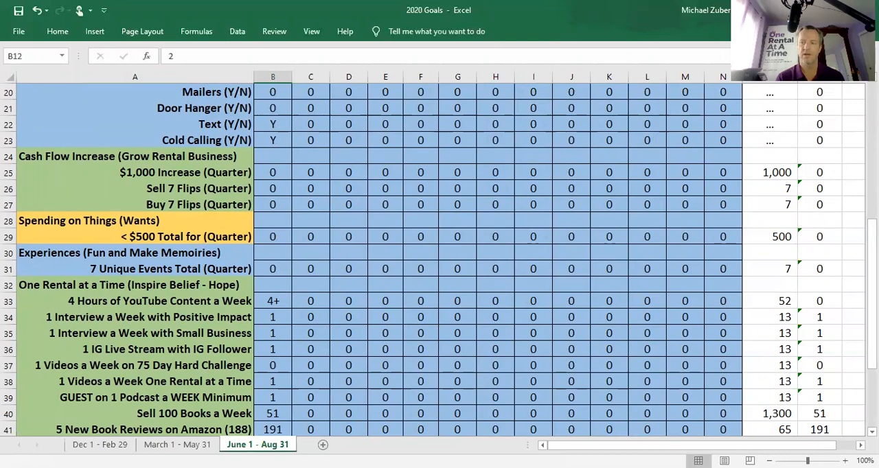
scroll("down", 3)
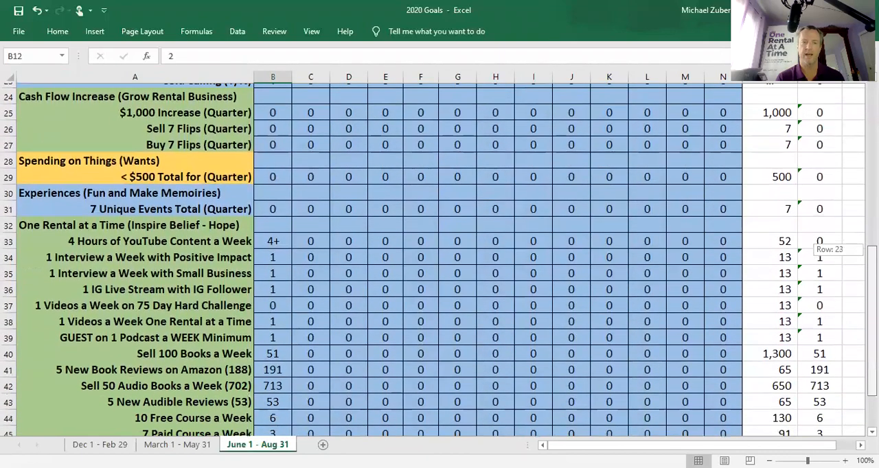
scroll("up", 3)
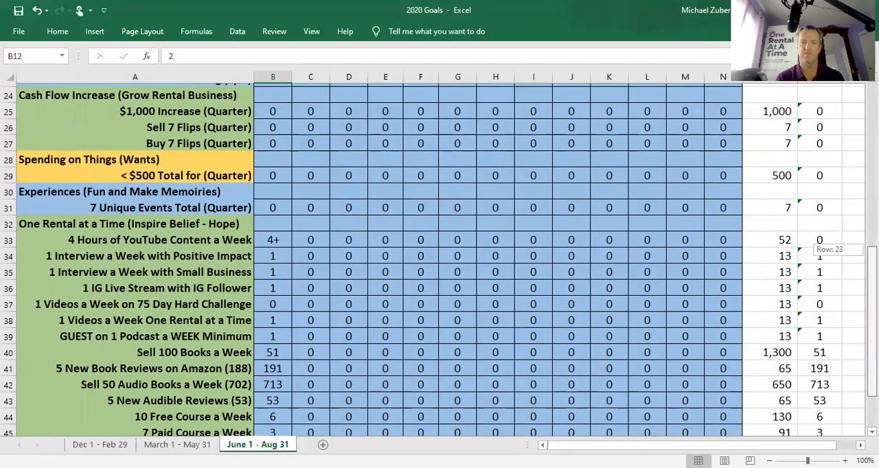
scroll("down", 3)
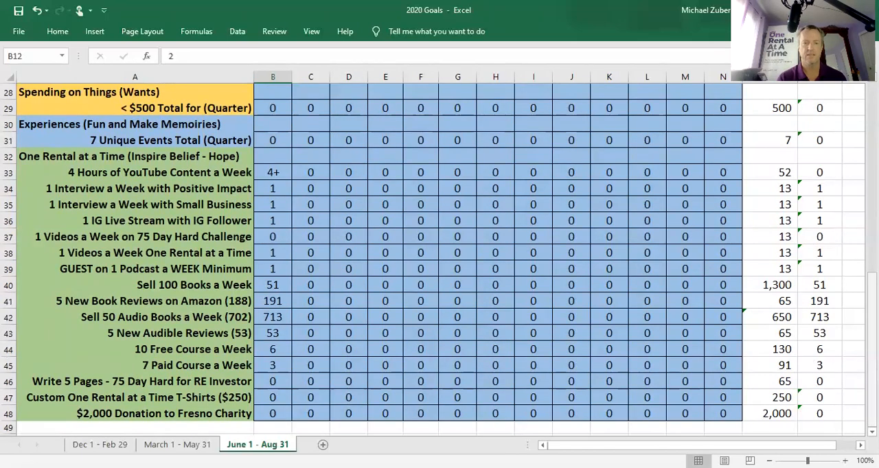
left_click(177, 445)
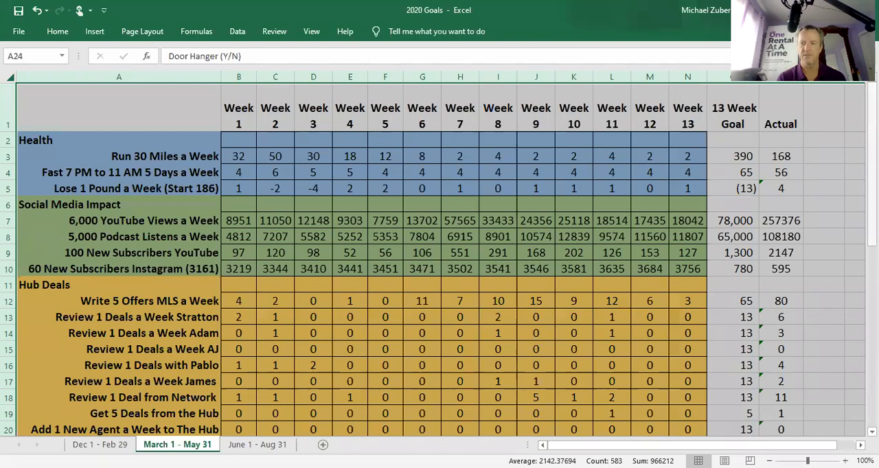
scroll("down", 3)
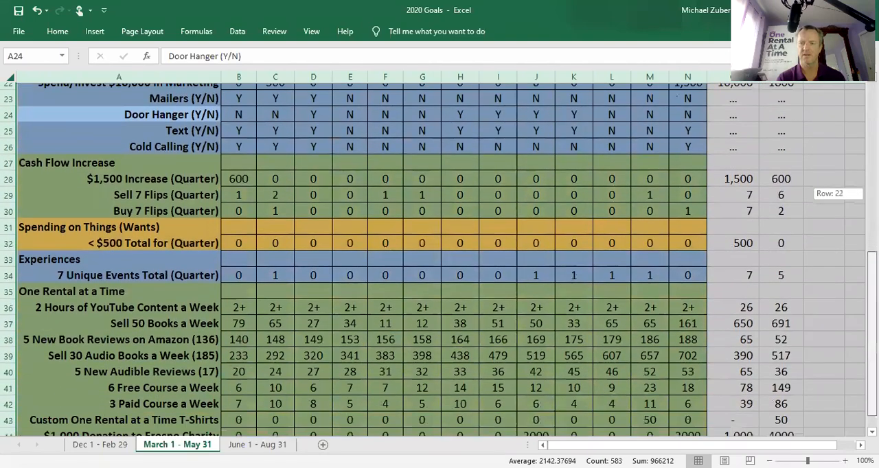
scroll("down", 3)
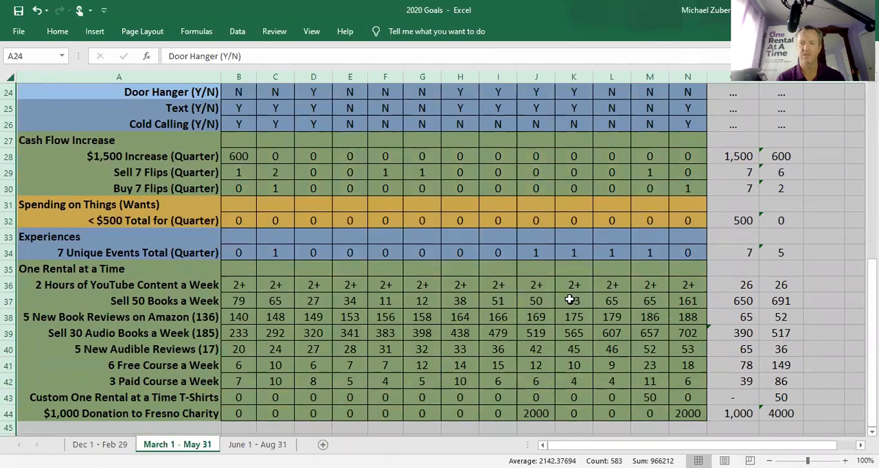
mouse_move(423, 337)
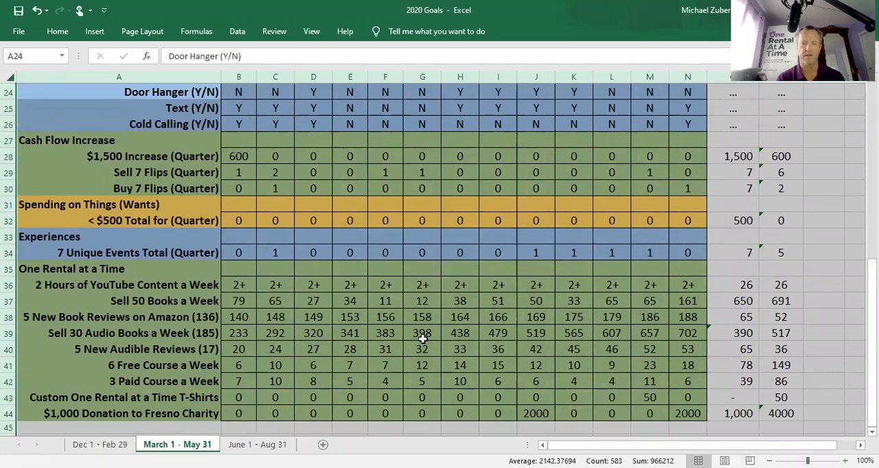
left_click(259, 445)
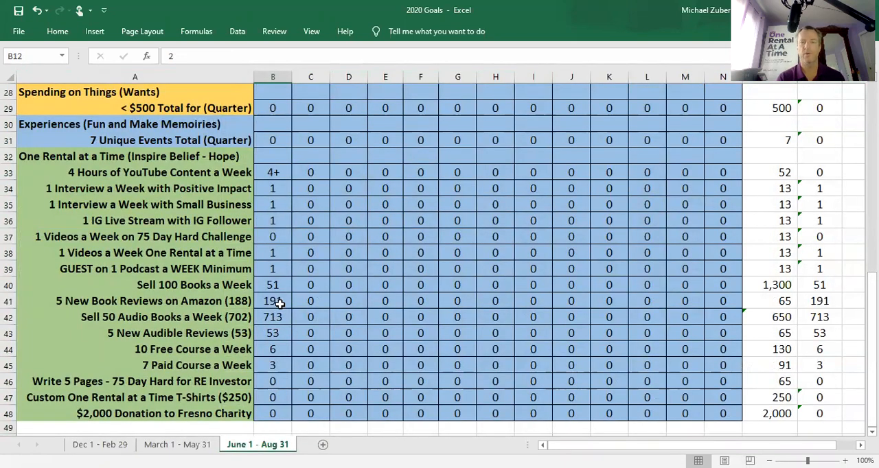
left_click(272, 301)
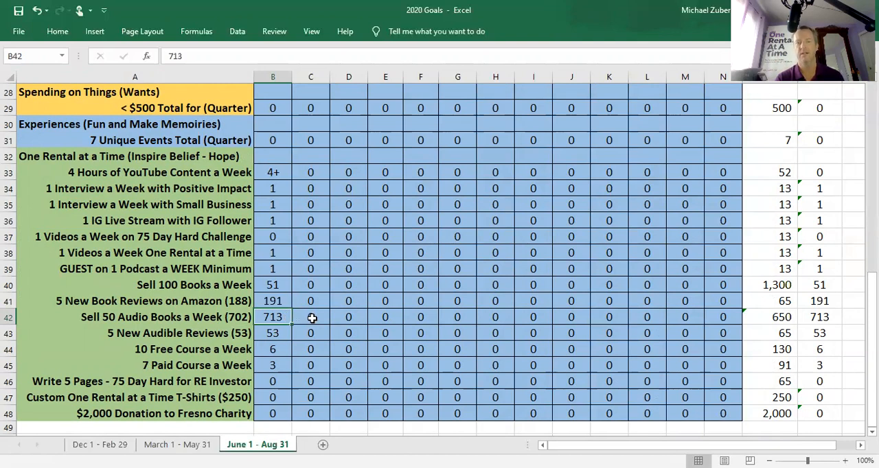
left_click(272, 332)
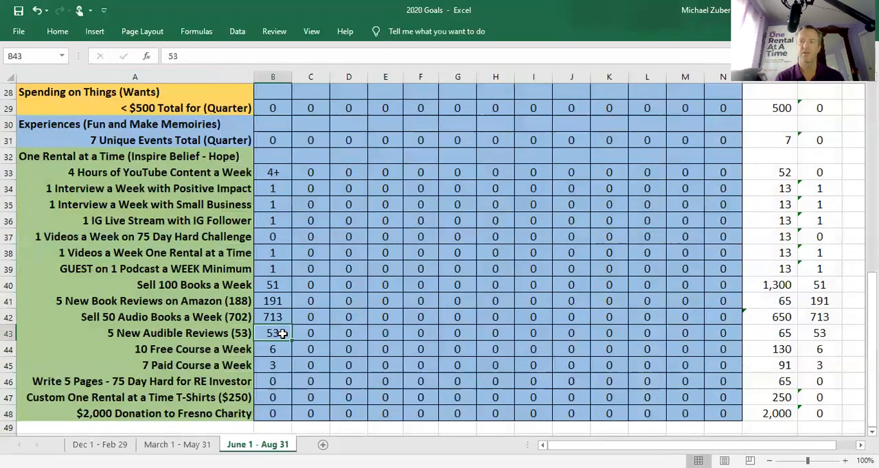
mouse_move(272, 349)
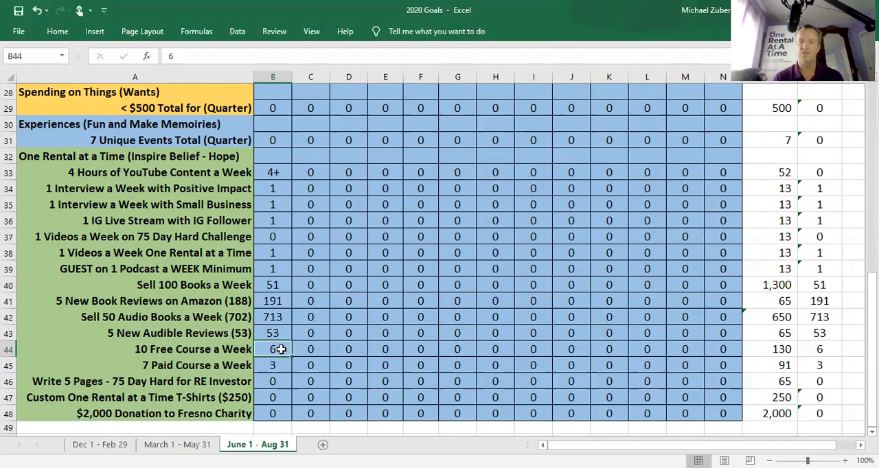
mouse_move(295, 366)
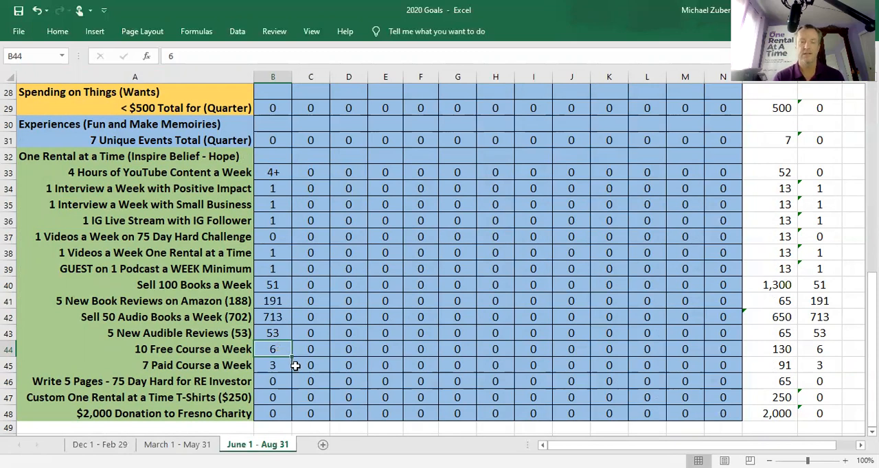
left_click(272, 365)
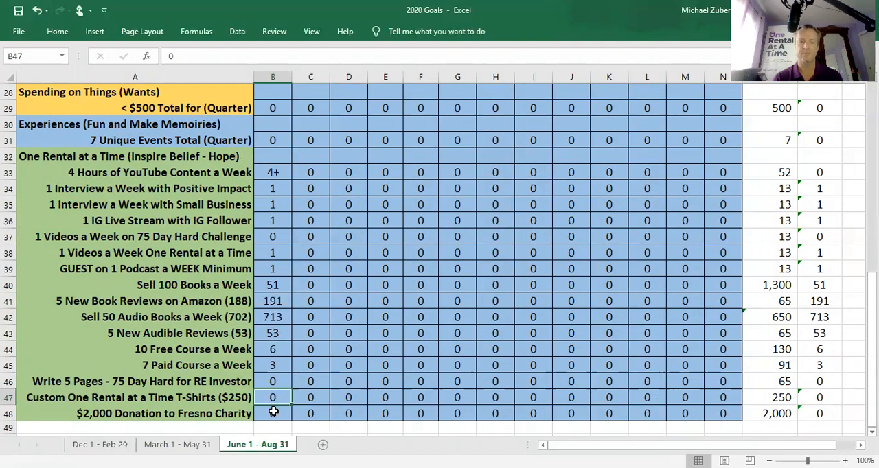
left_click(272, 412)
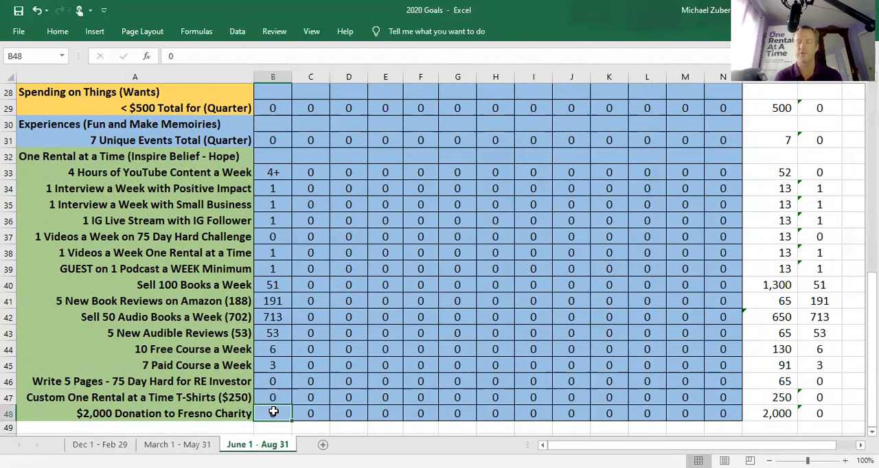